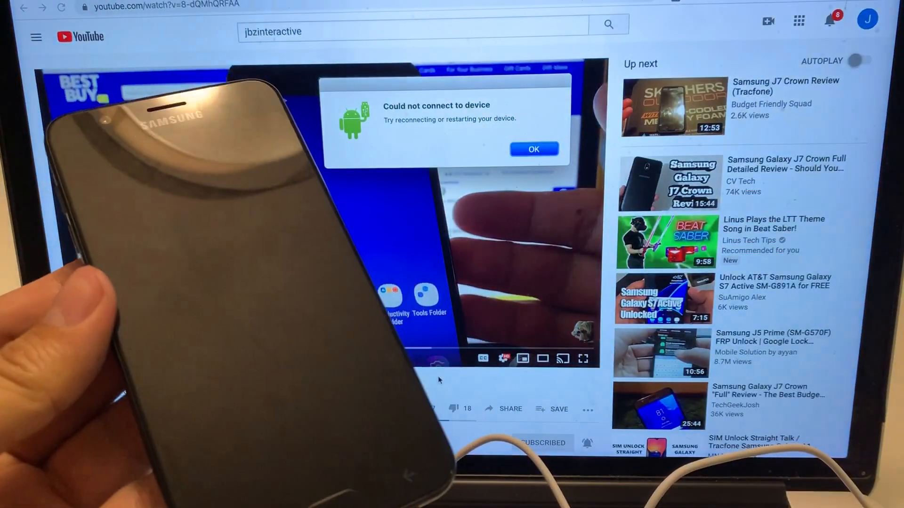
click(533, 148)
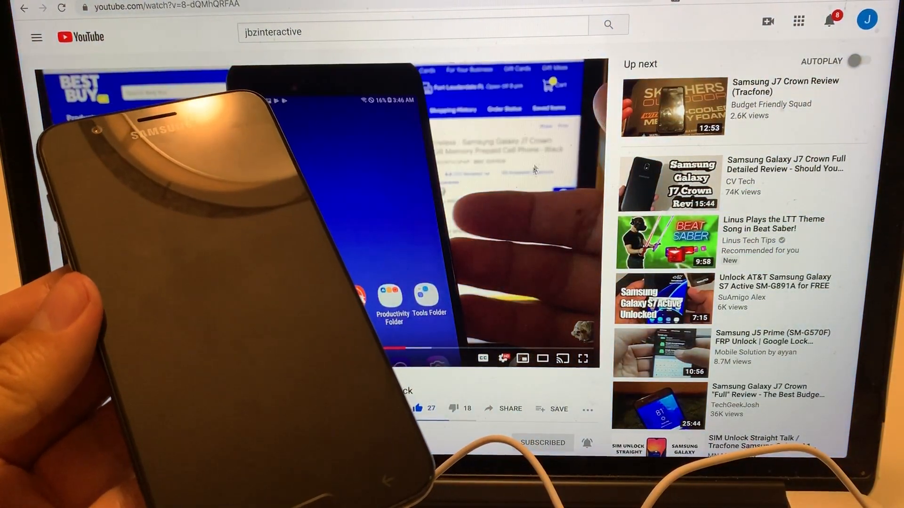